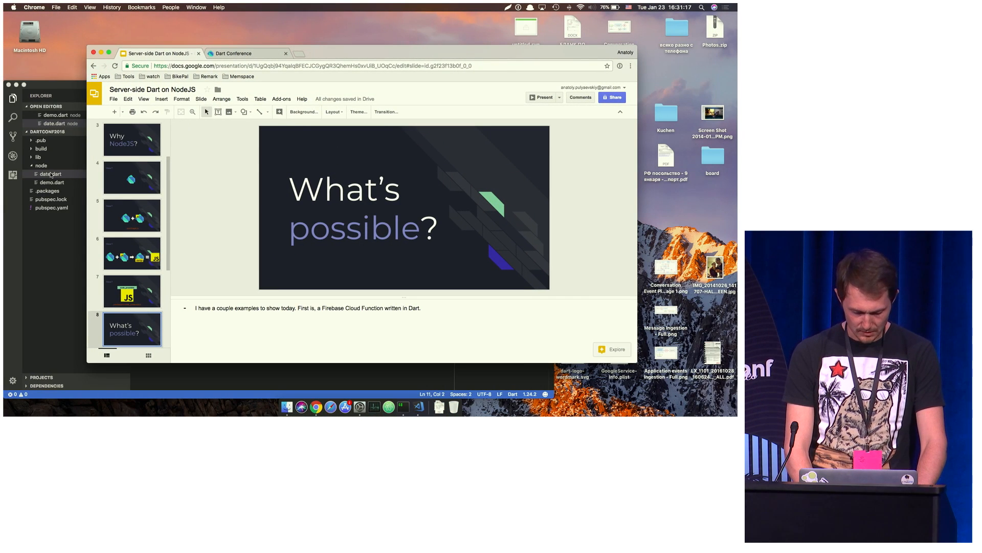
- Bring the date.dart Firebase date function source into view in Visual Studio Code
left_click(418, 407)
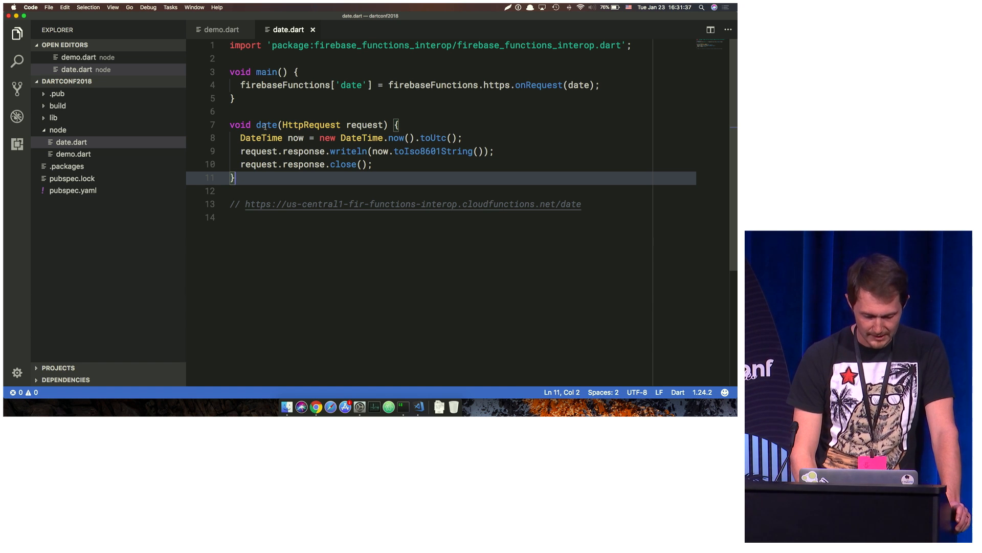
double_click(265, 125)
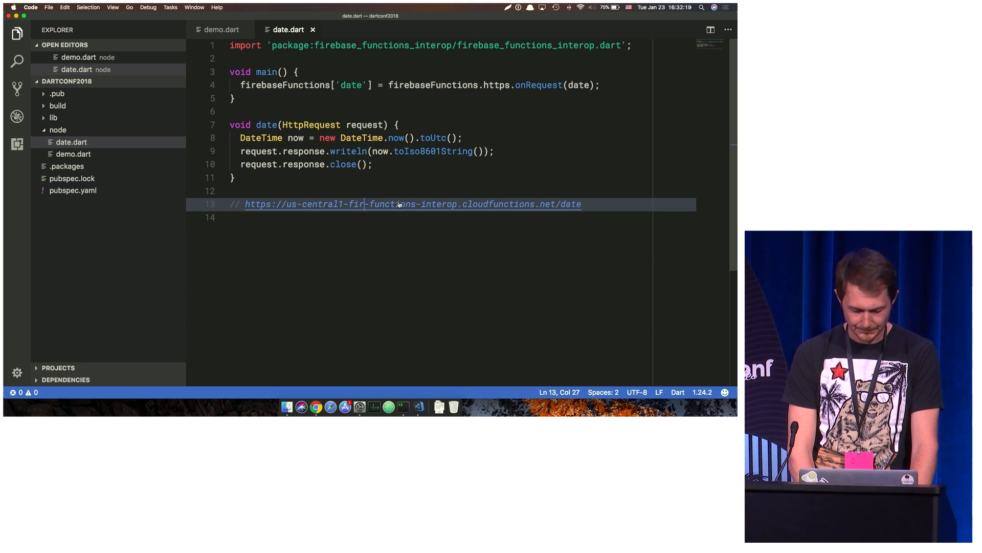
mouse_move(412, 203)
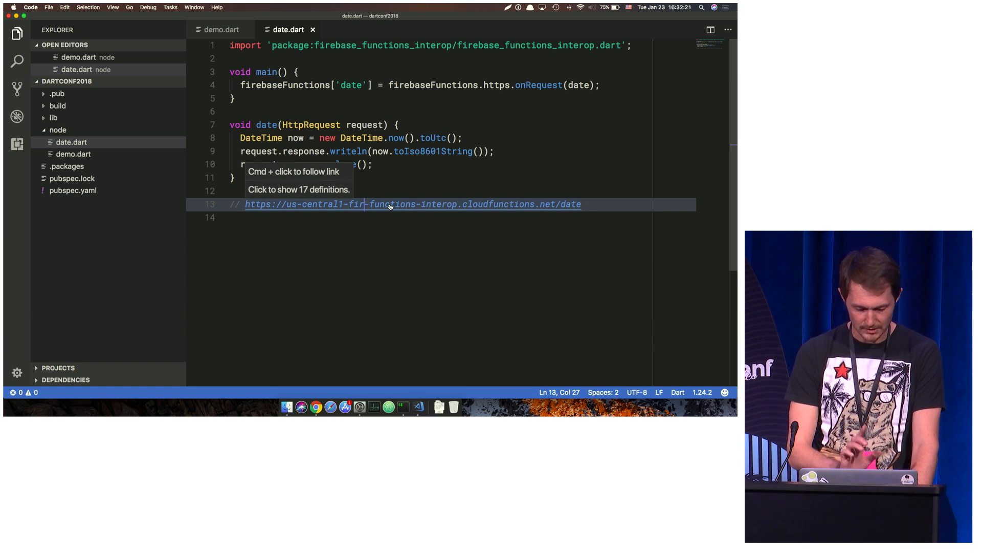
left_click(412, 204)
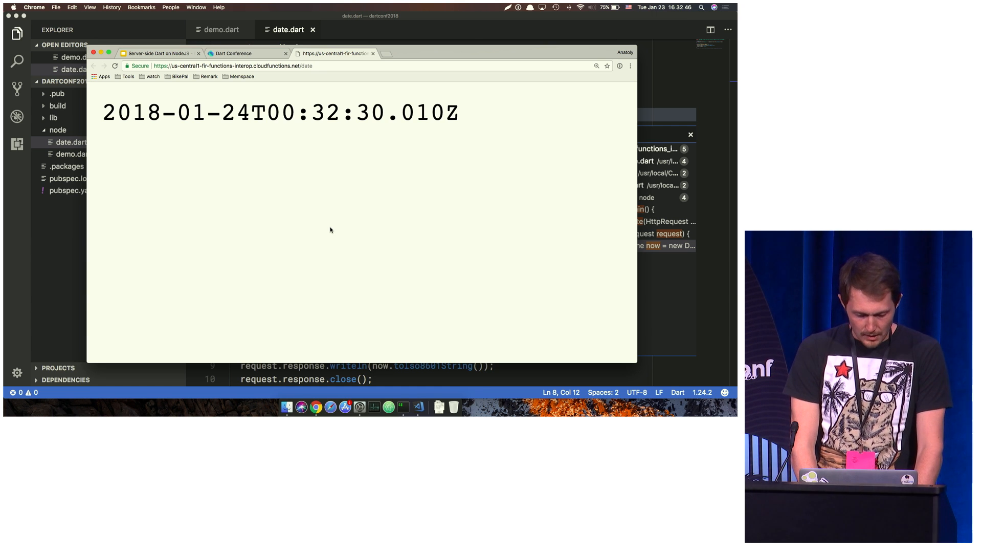
mouse_move(352, 24)
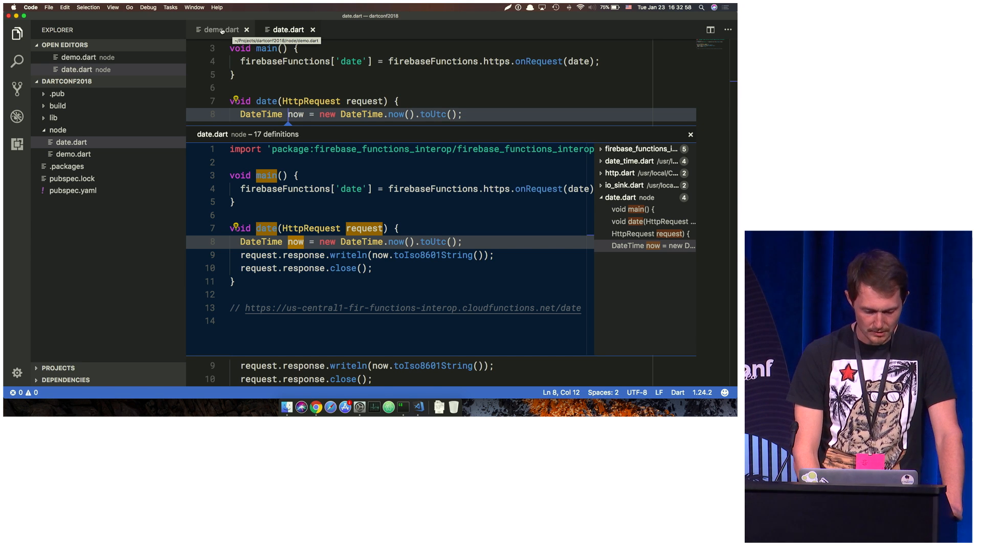
- Switch to demo.dart, highlight the http.get date call, and scroll through the server code
left_click(221, 30)
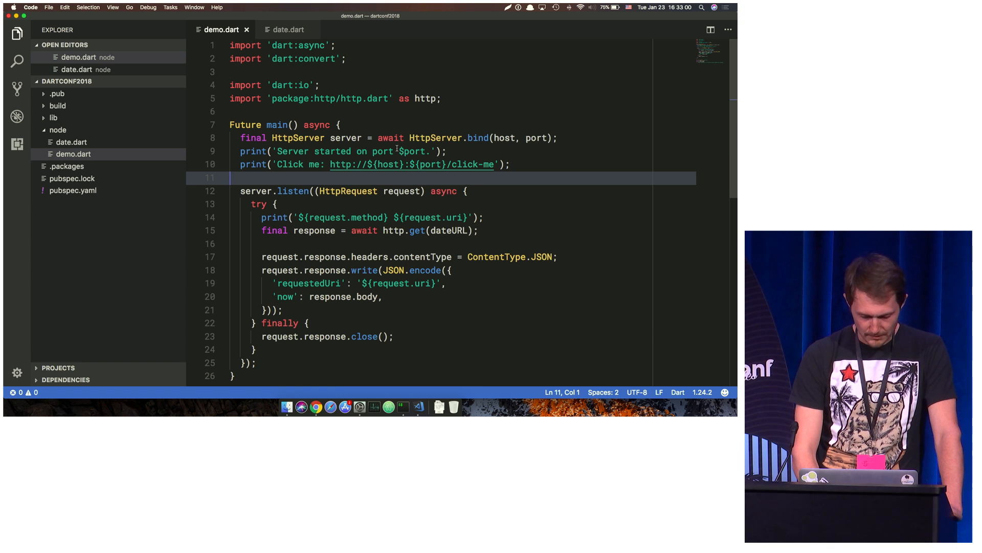
left_click(276, 204)
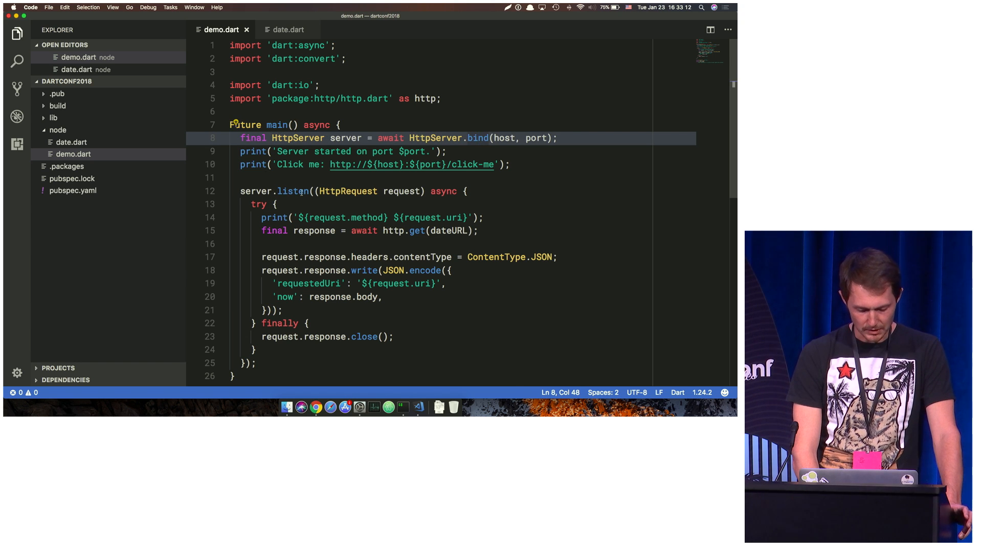
double_click(293, 191)
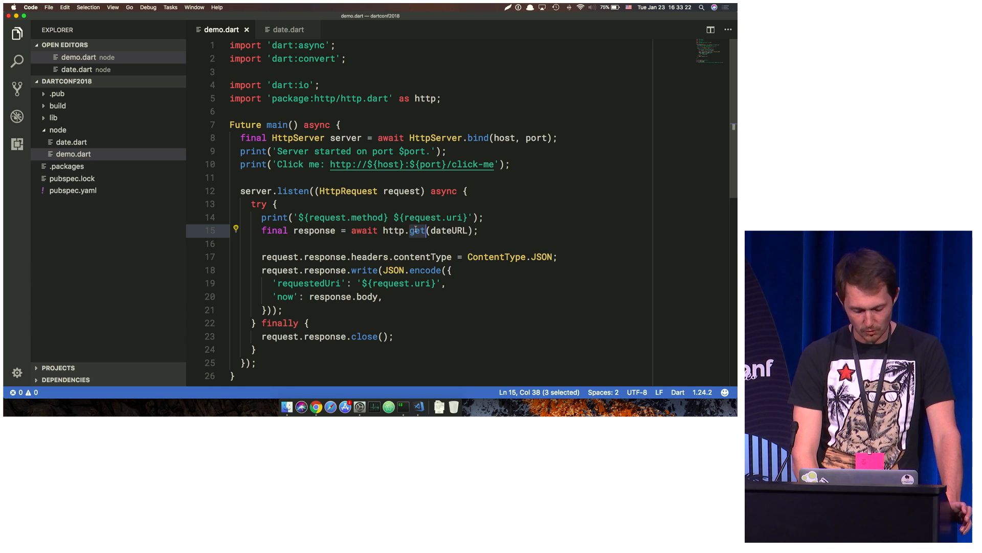
scroll("down", 3)
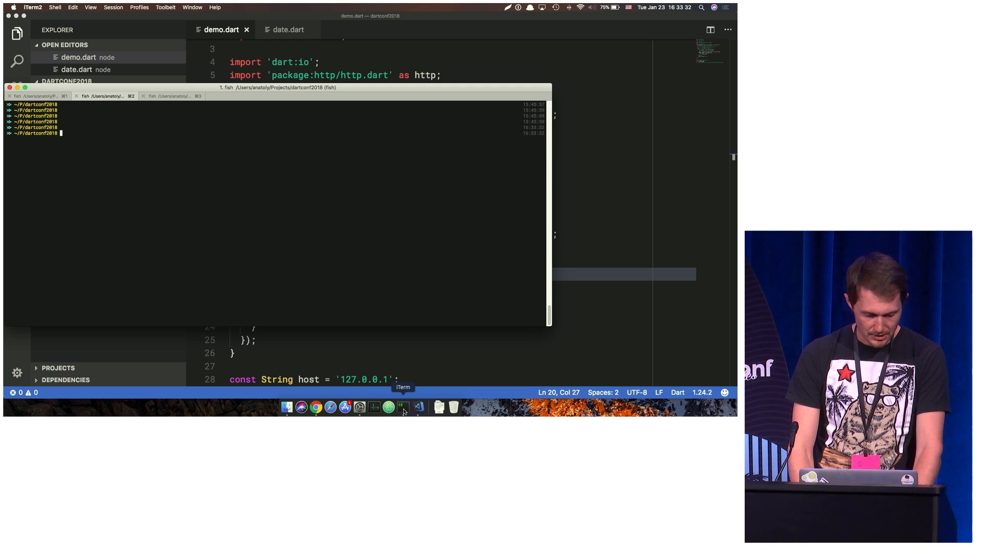
- Start the demo server on the Dart VM with 'dart node/demo.dart'
type("dart node/demo.dart")
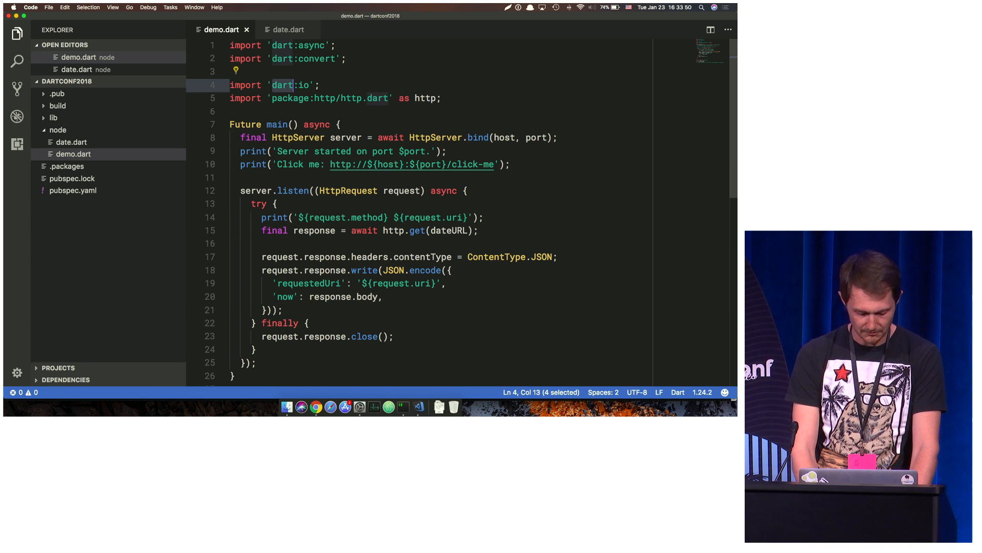
- Change demo.dart's imports to package:node_interop/io.dart and package:node_interop/http.dart
type("node")
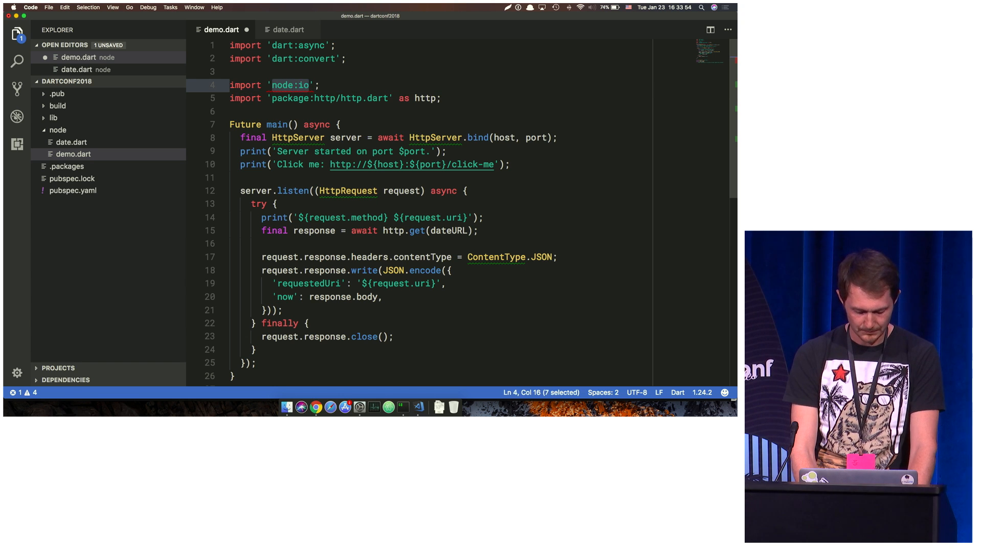
type("package:")
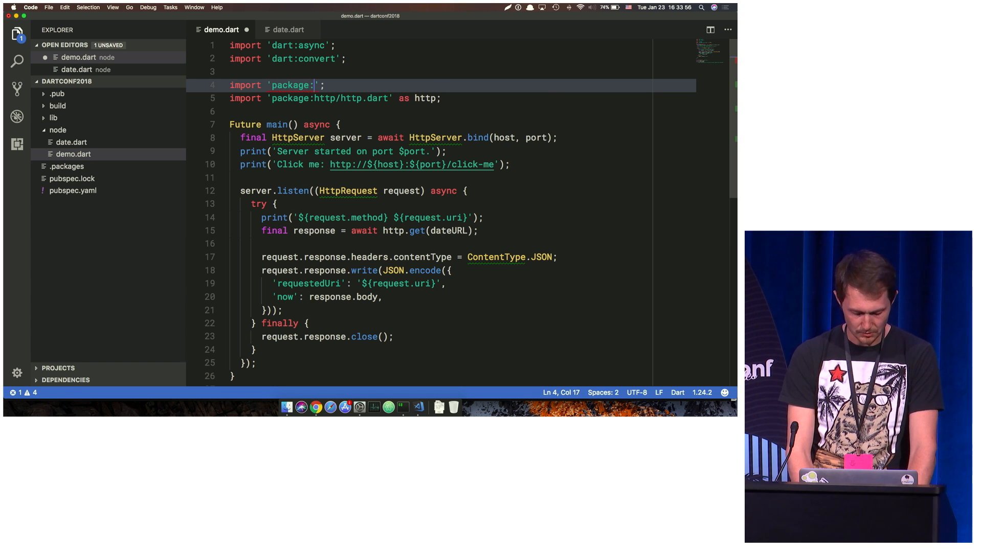
type("node_interop/io.dart")
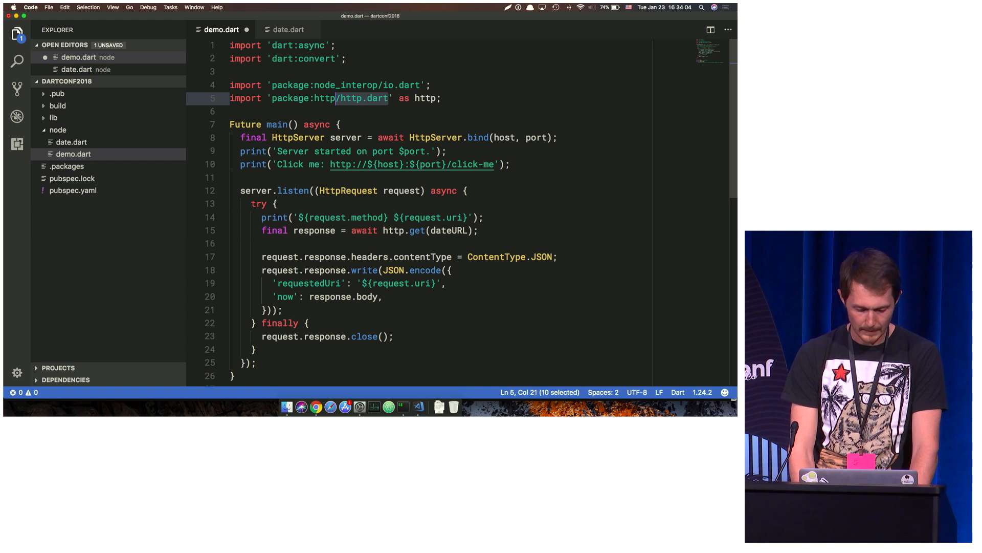
type("node_intero")
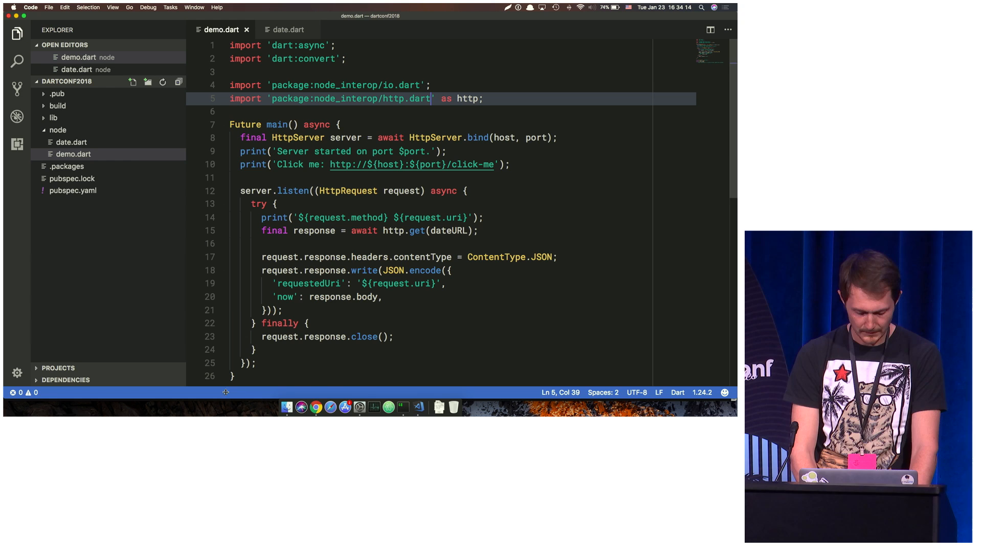
left_click(403, 406)
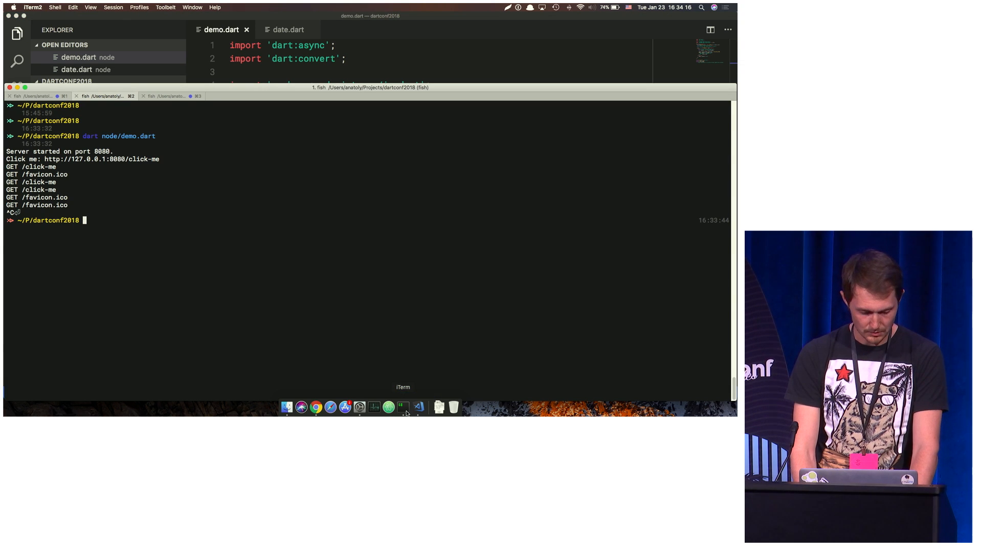
- Compile node/ with 'pub build', then run build/node/demo.dart.js under Node
type("pub build node/")
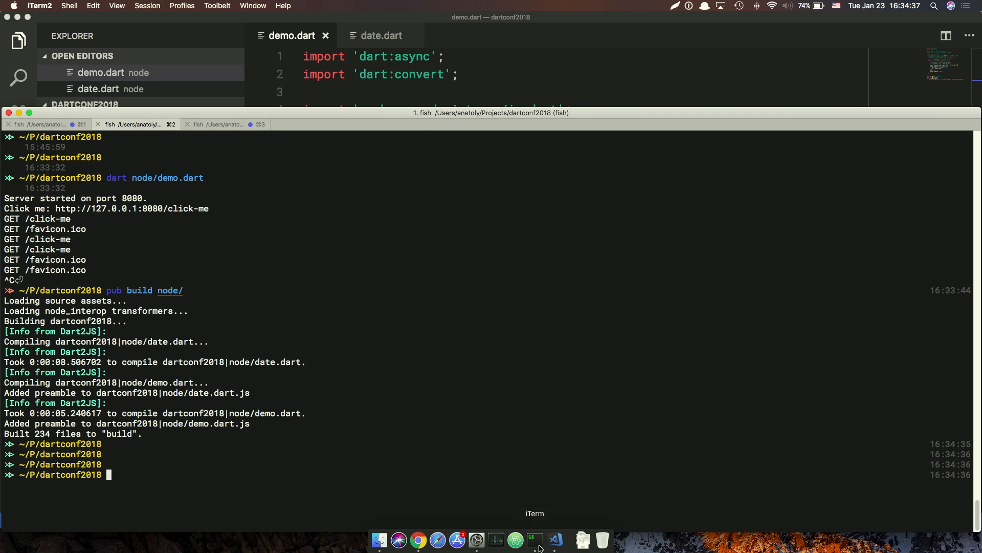
type("node build/node/demo.dart.js")
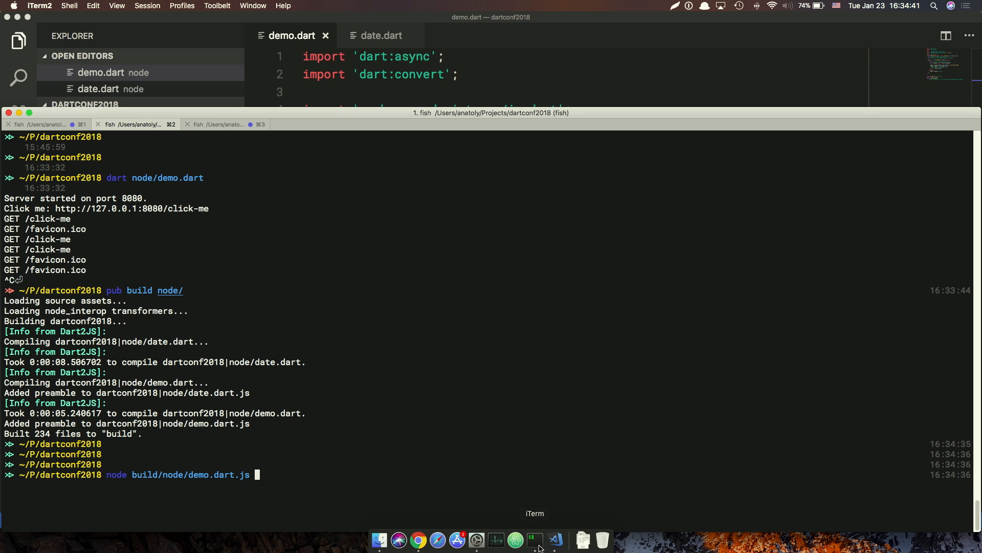
key("Enter")
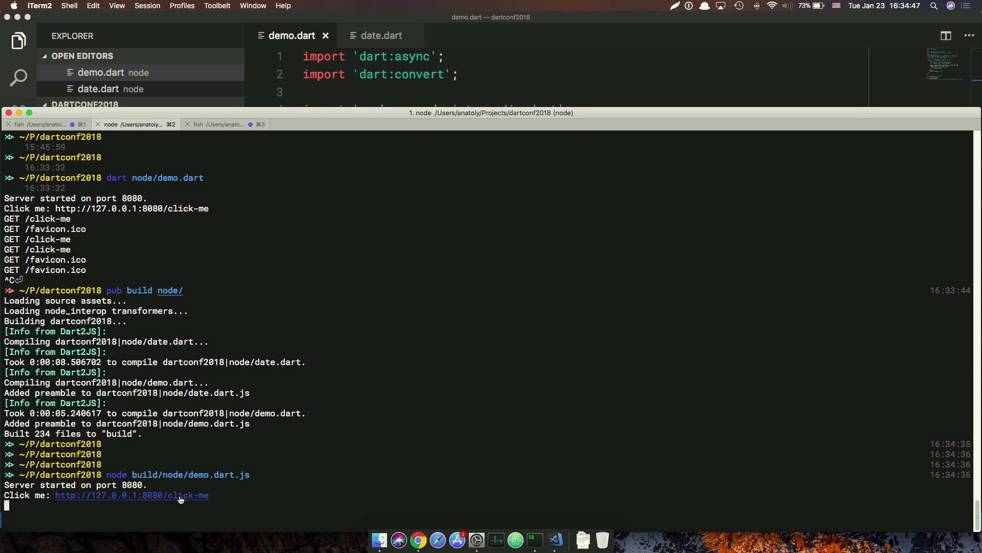
left_click(131, 494)
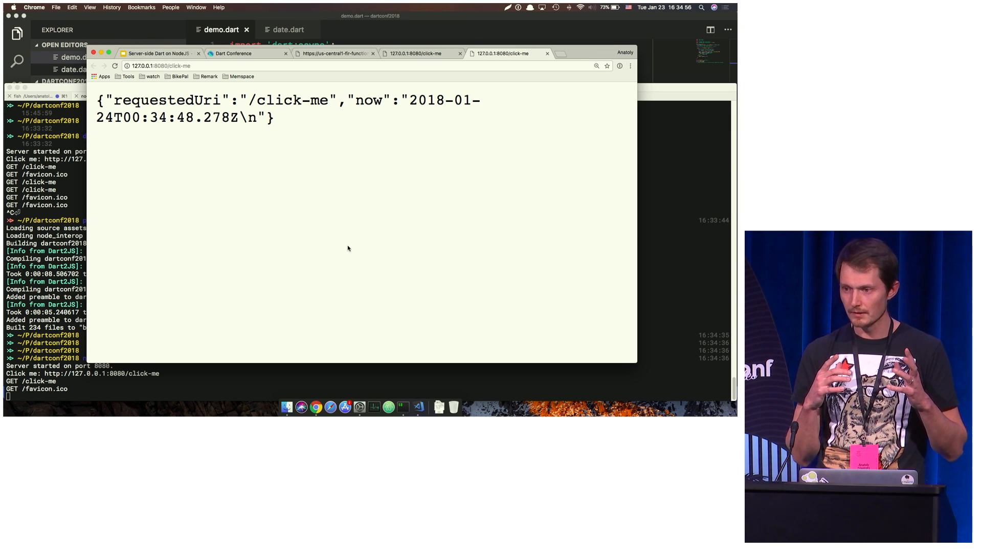
mouse_move(263, 251)
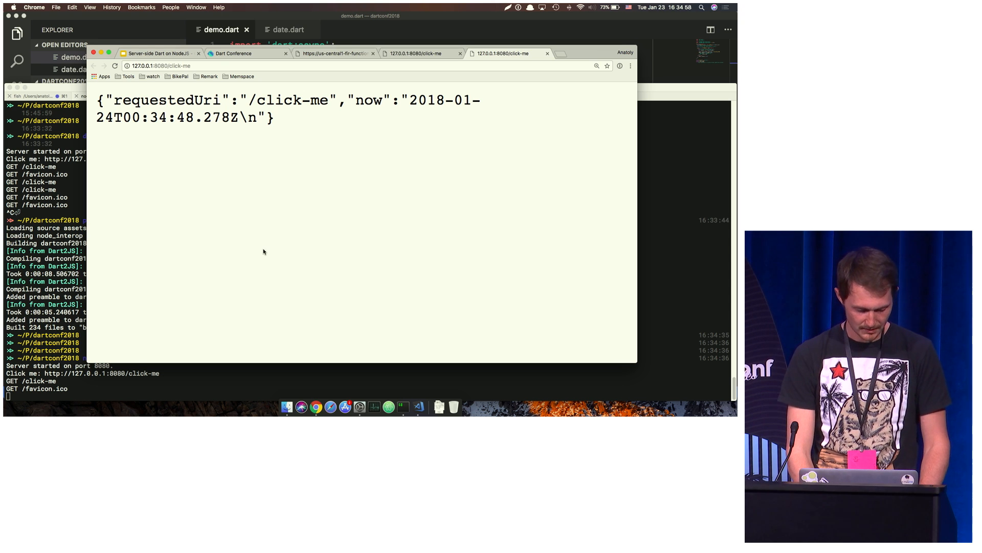